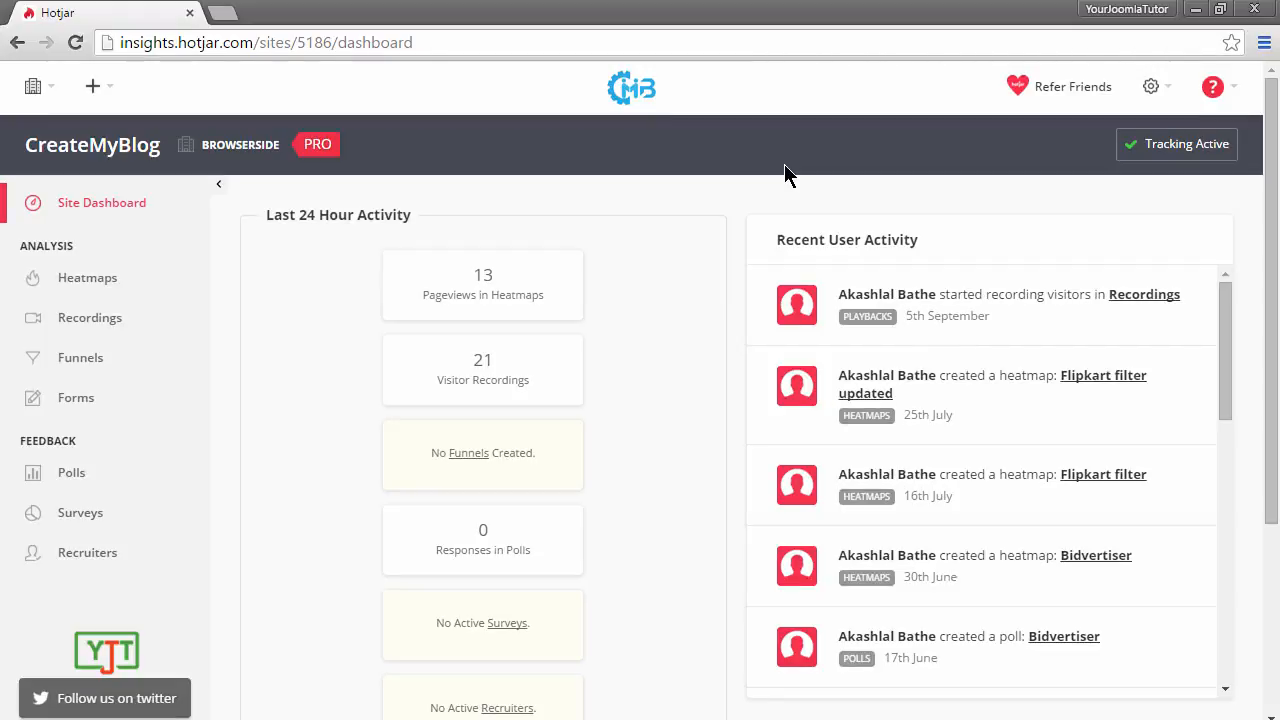
{"action": "mouse_move", "coordinate": [694, 152]}
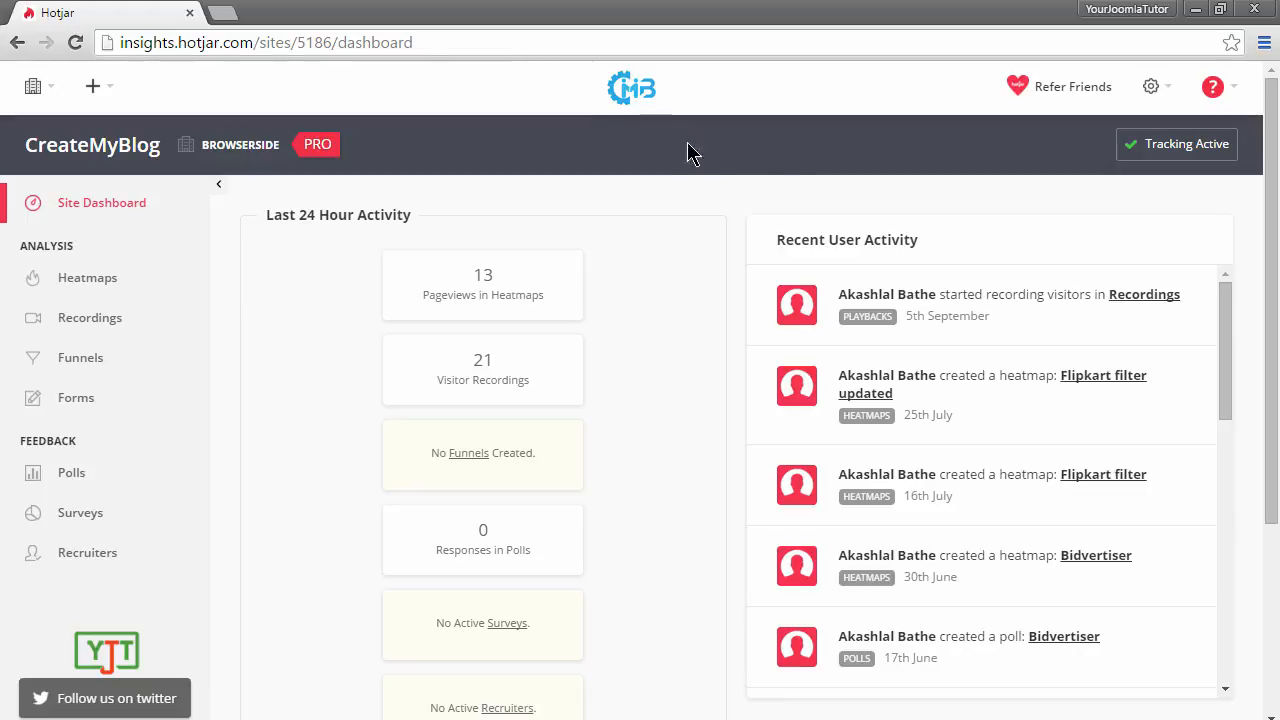
{"action": "mouse_move", "coordinate": [725, 193]}
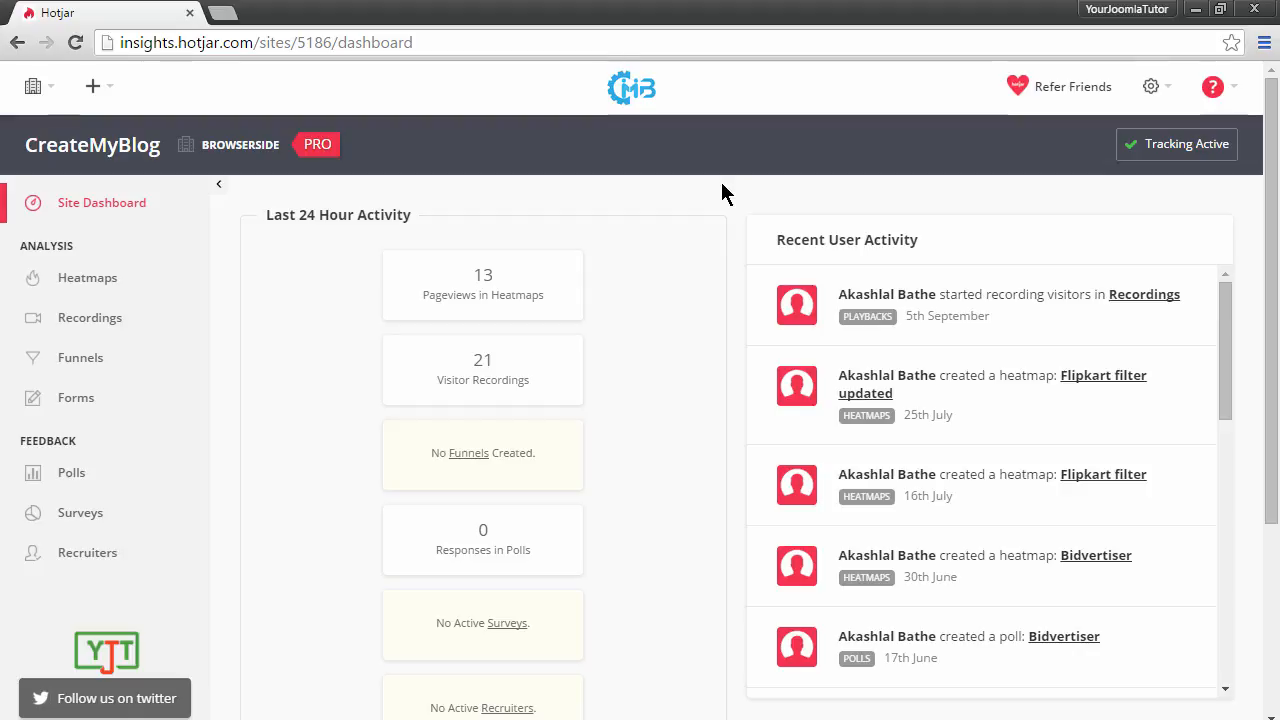
{"action": "mouse_move", "coordinate": [220, 131]}
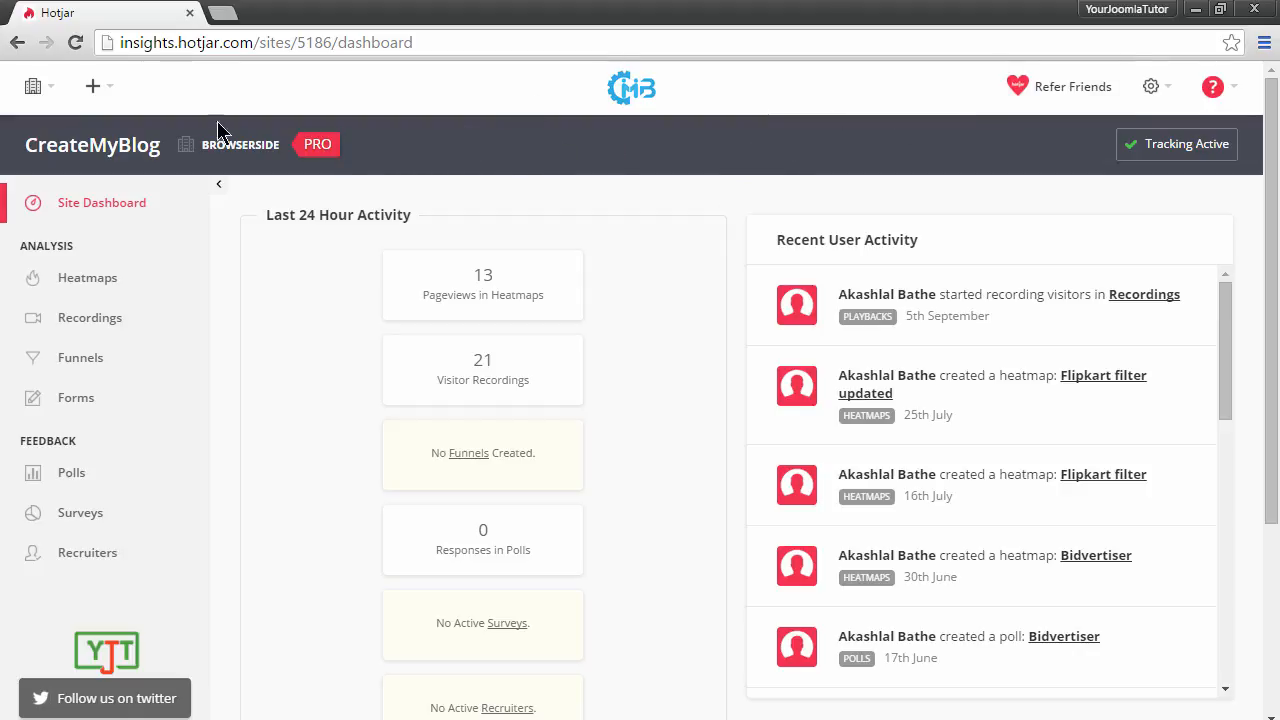
Open the site switcher showing CreateMyBlog and three other sites, close it, and reopen it
{"action": "left_click", "coordinate": [32, 86]}
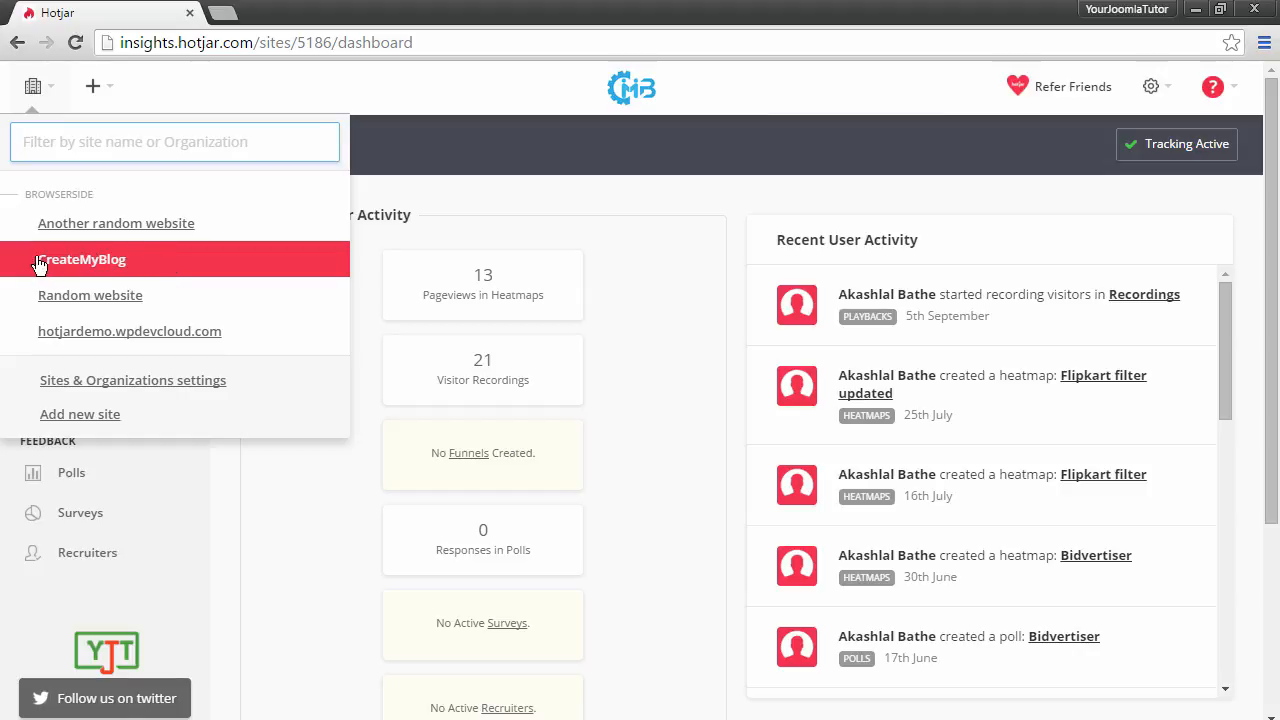
{"action": "left_click", "coordinate": [82, 259]}
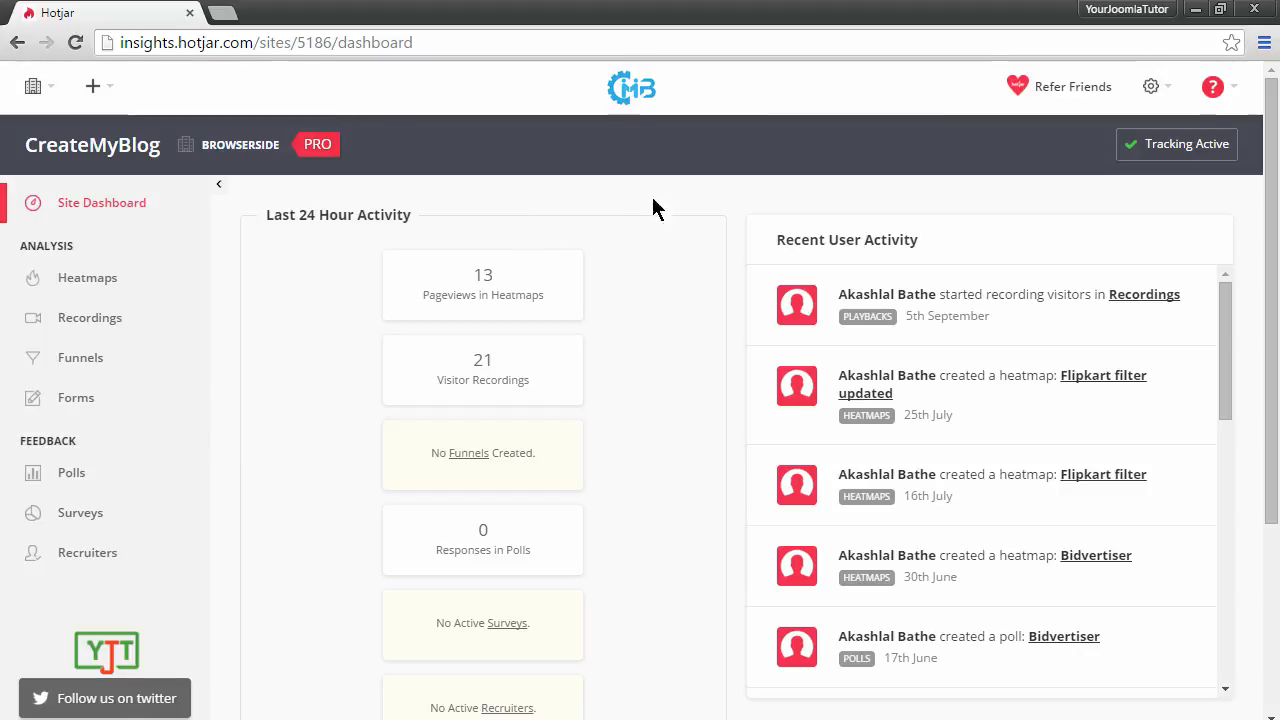
{"action": "left_click", "coordinate": [33, 86]}
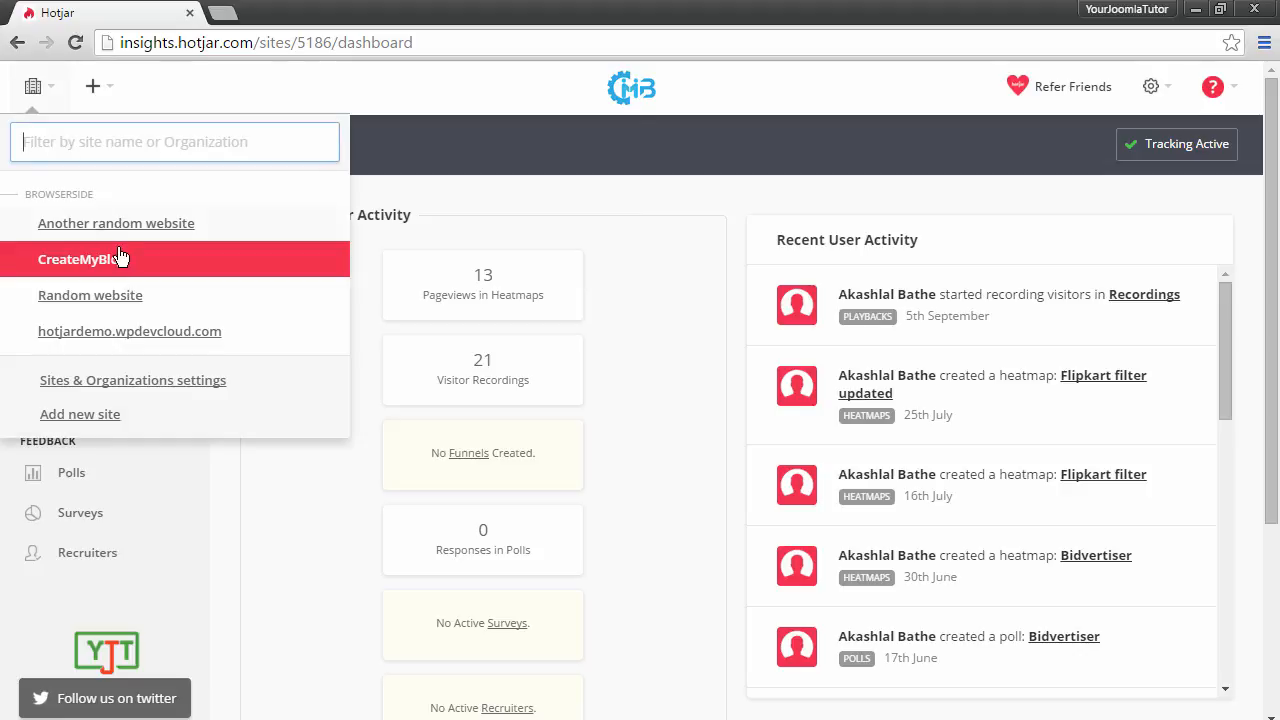
{"action": "mouse_move", "coordinate": [555, 222]}
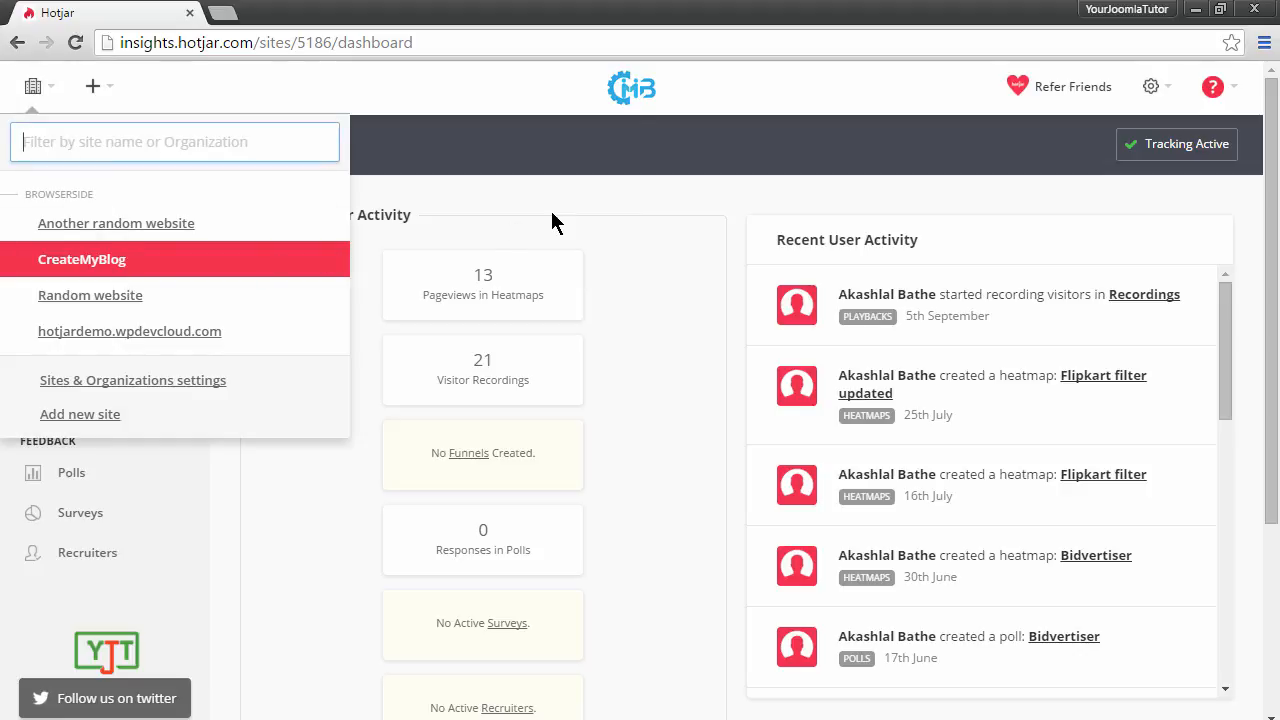
Dismiss the site list and view the Last 24 Hour Activity and Recent User Activity panels
{"action": "left_click", "coordinate": [81, 259]}
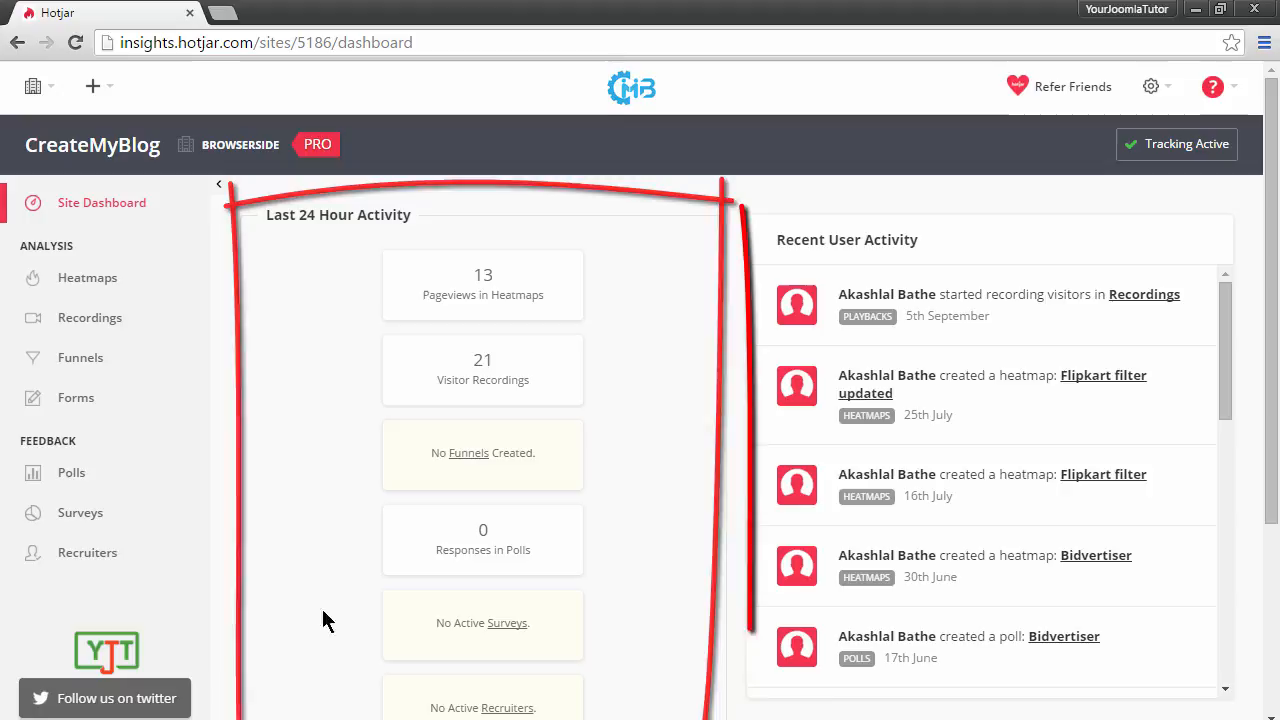
{"action": "double_click", "coordinate": [846, 239]}
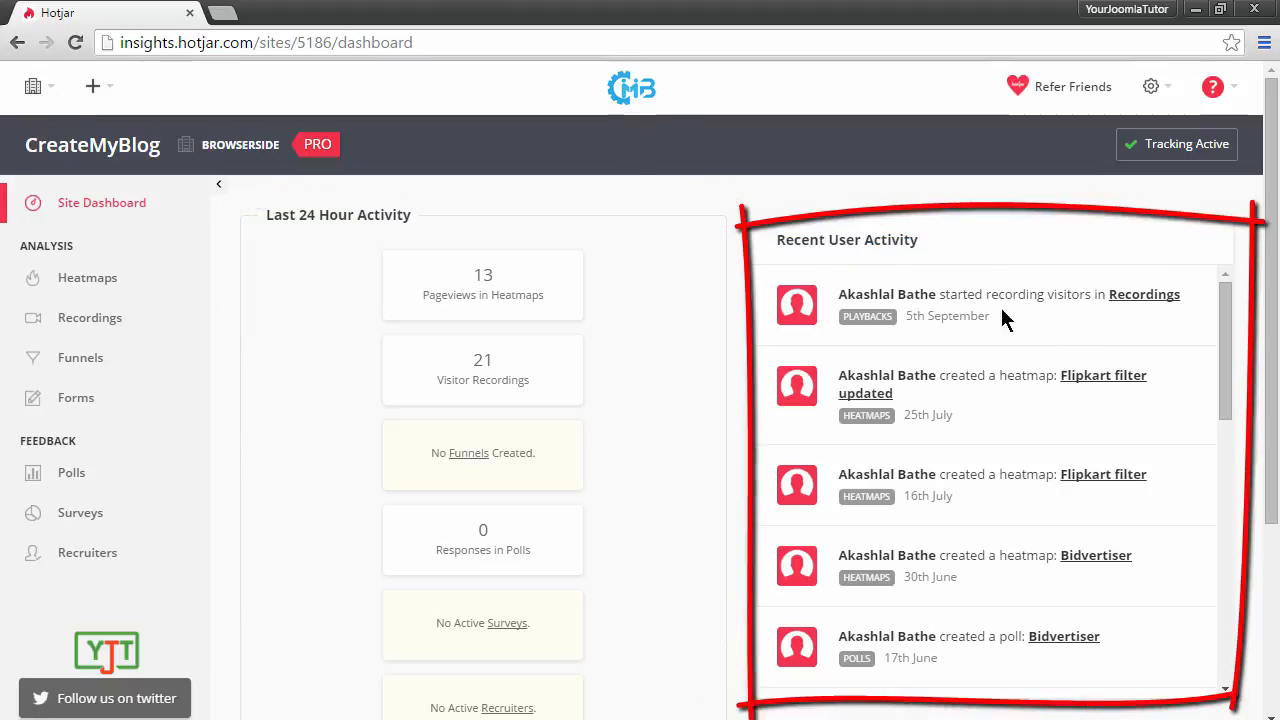
{"action": "mouse_move", "coordinate": [938, 297]}
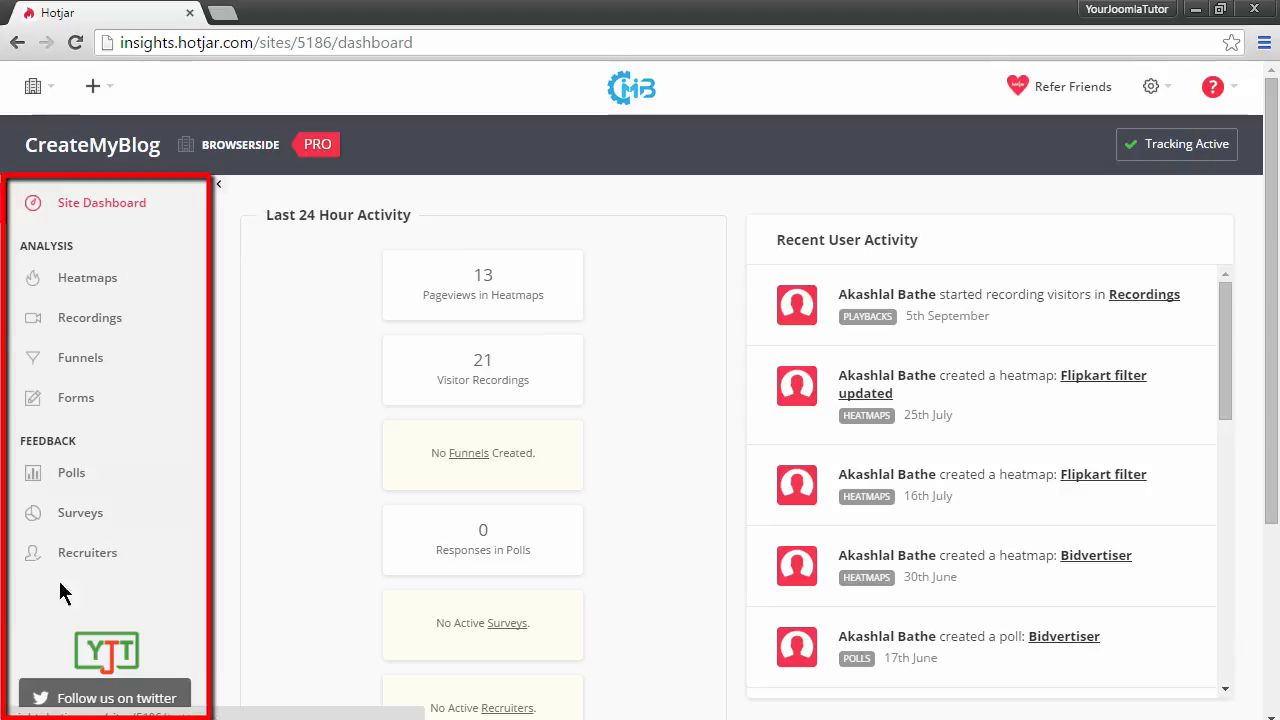
{"action": "mouse_move", "coordinate": [107, 205]}
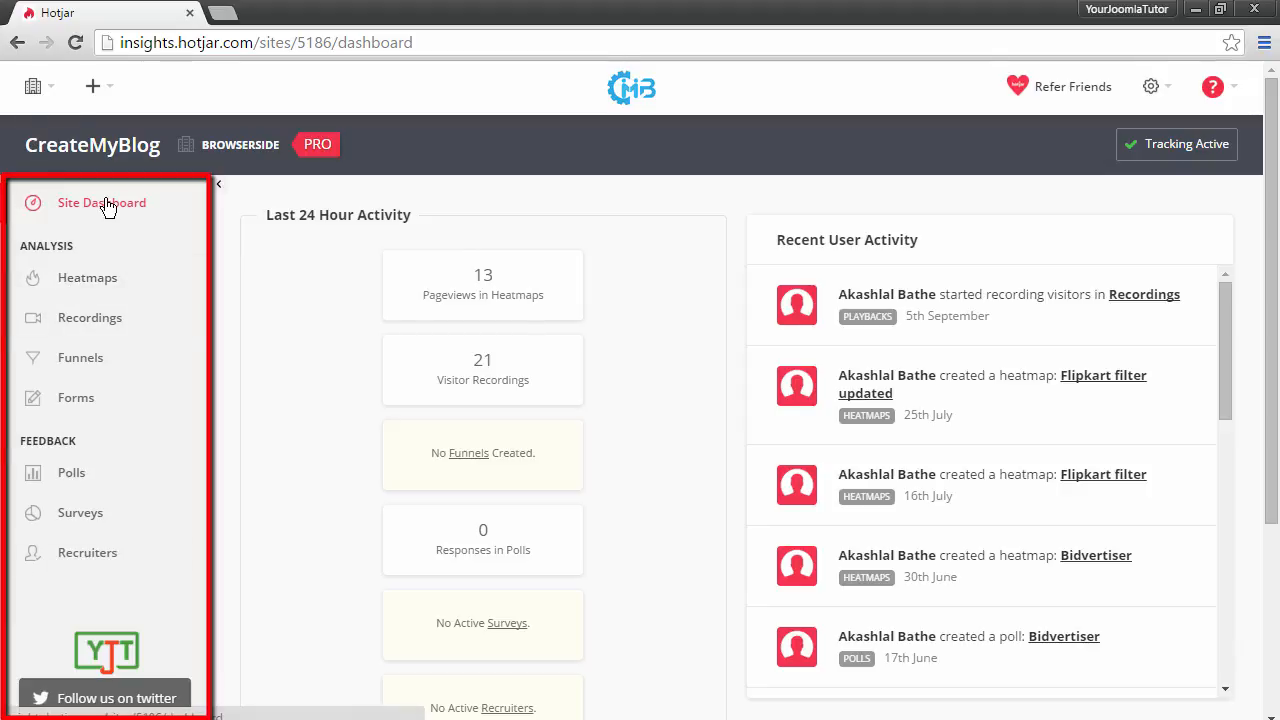
Show CreateMyBlog's heatmaps list with tracked pages, creation dates and pageview counts
{"action": "left_click", "coordinate": [87, 277]}
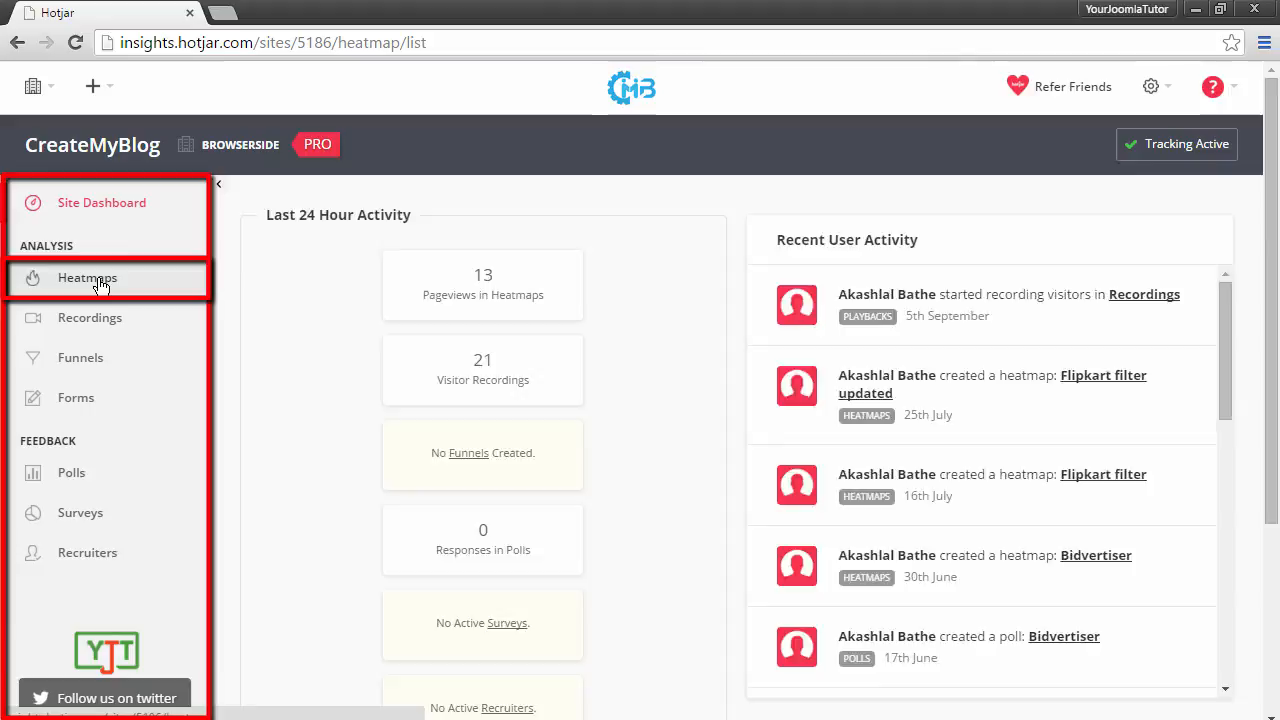
{"action": "left_click", "coordinate": [87, 278]}
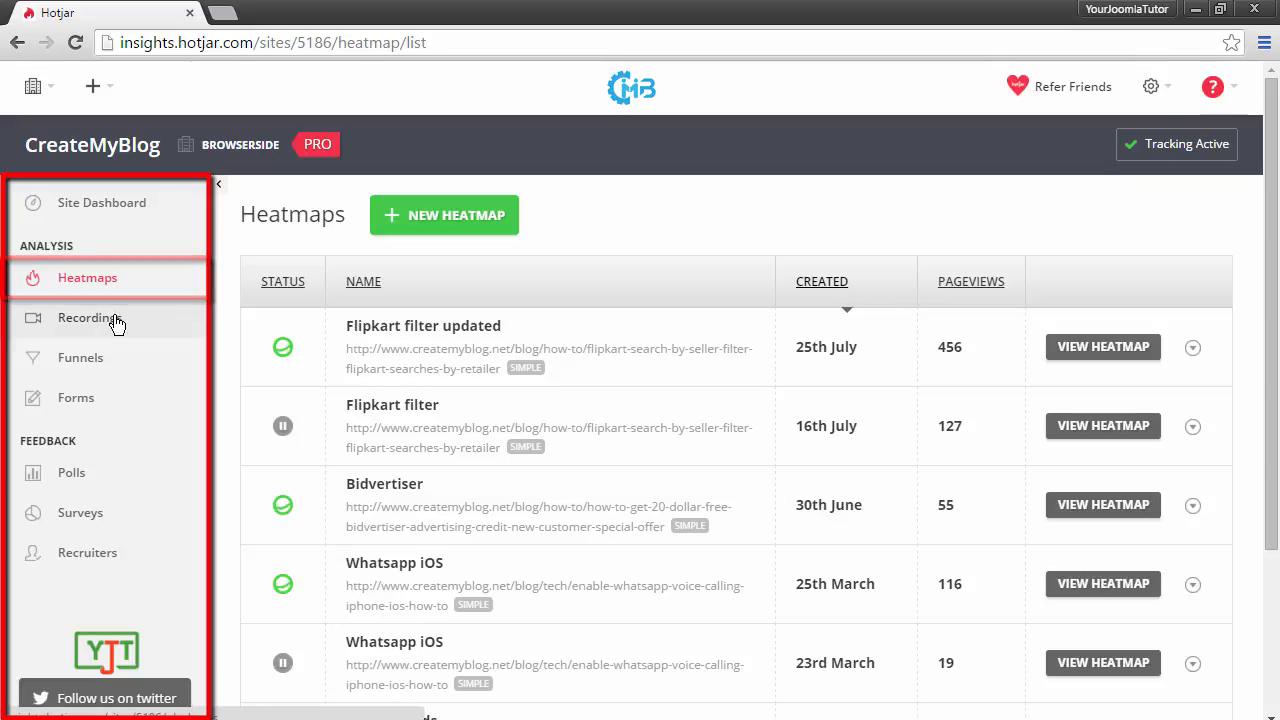
Load CreateMyBlog's Recordings list with sessions, page counts, durations and filters
{"action": "left_click", "coordinate": [89, 317]}
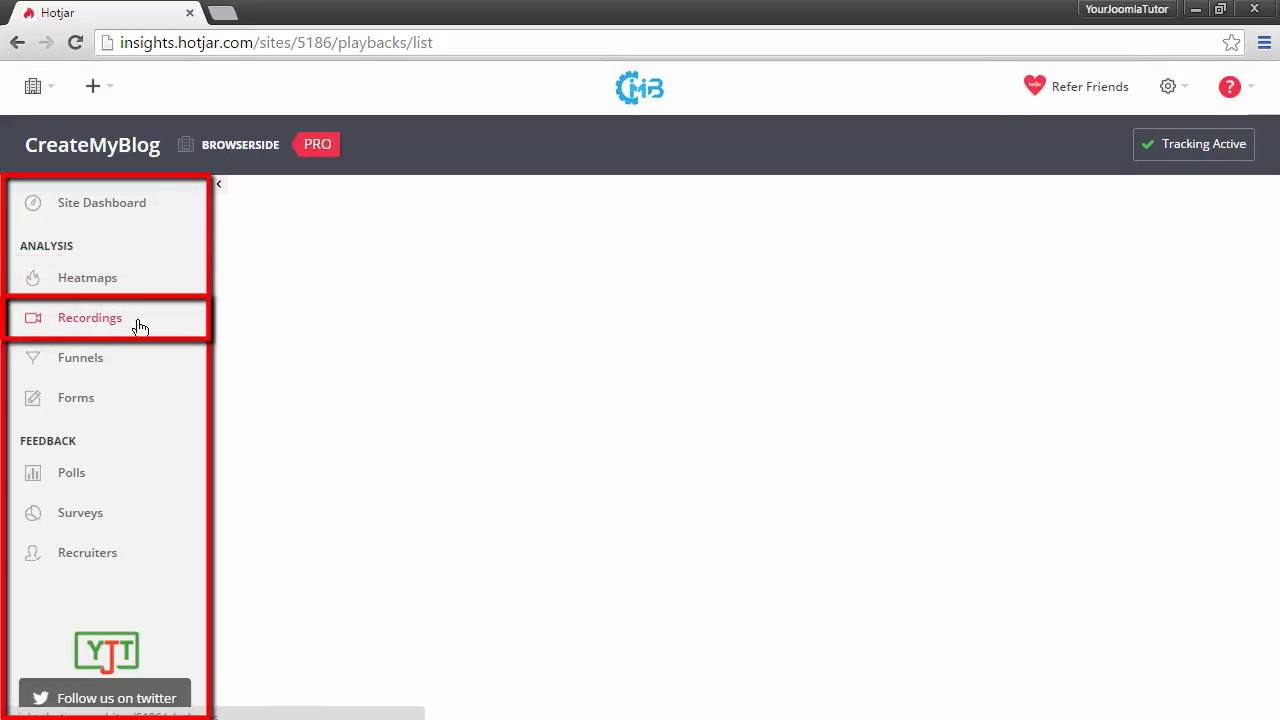
{"action": "left_click", "coordinate": [89, 317]}
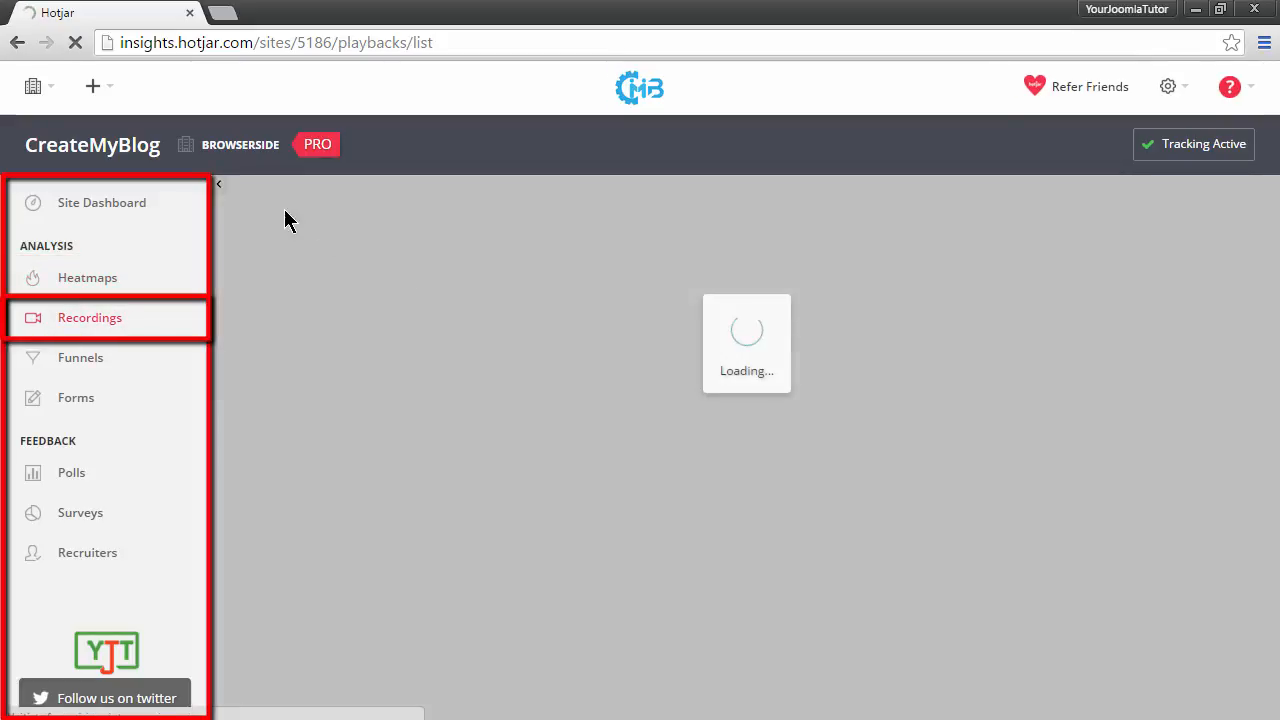
{"action": "left_click", "coordinate": [89, 317]}
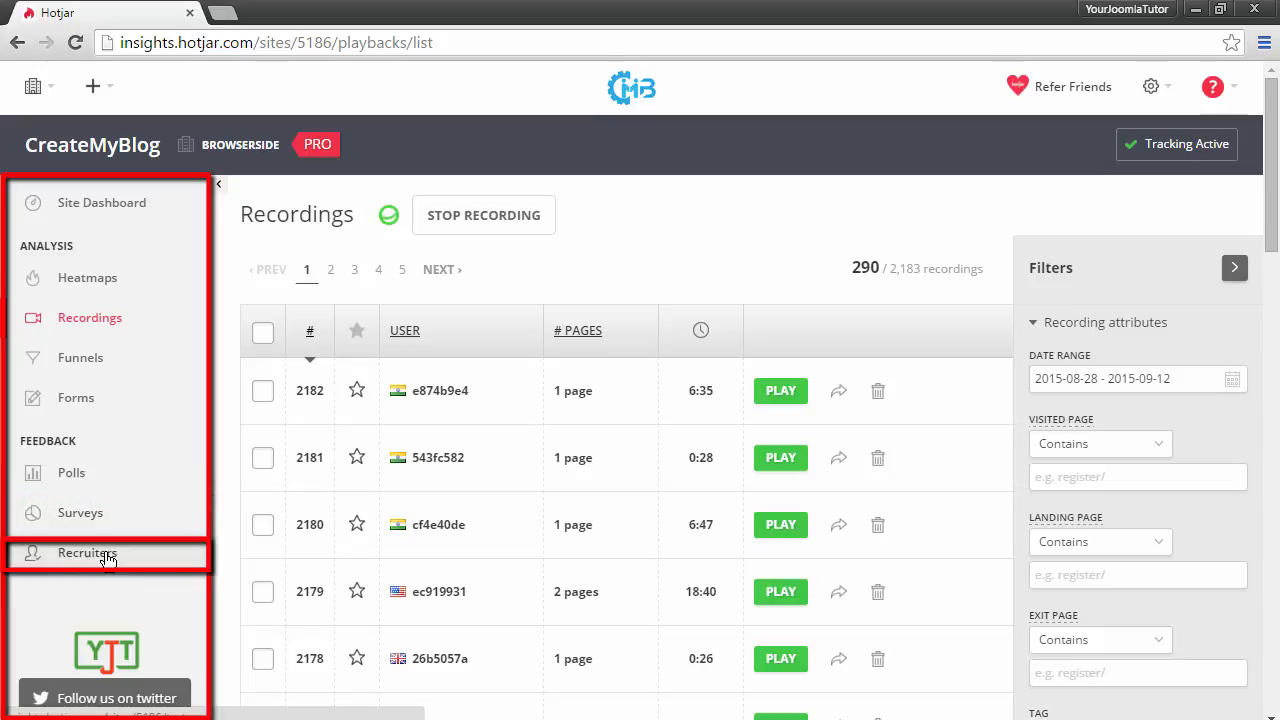
View the Recruiters page under Feedback, then return to the Heatmaps list
{"action": "left_click", "coordinate": [87, 552]}
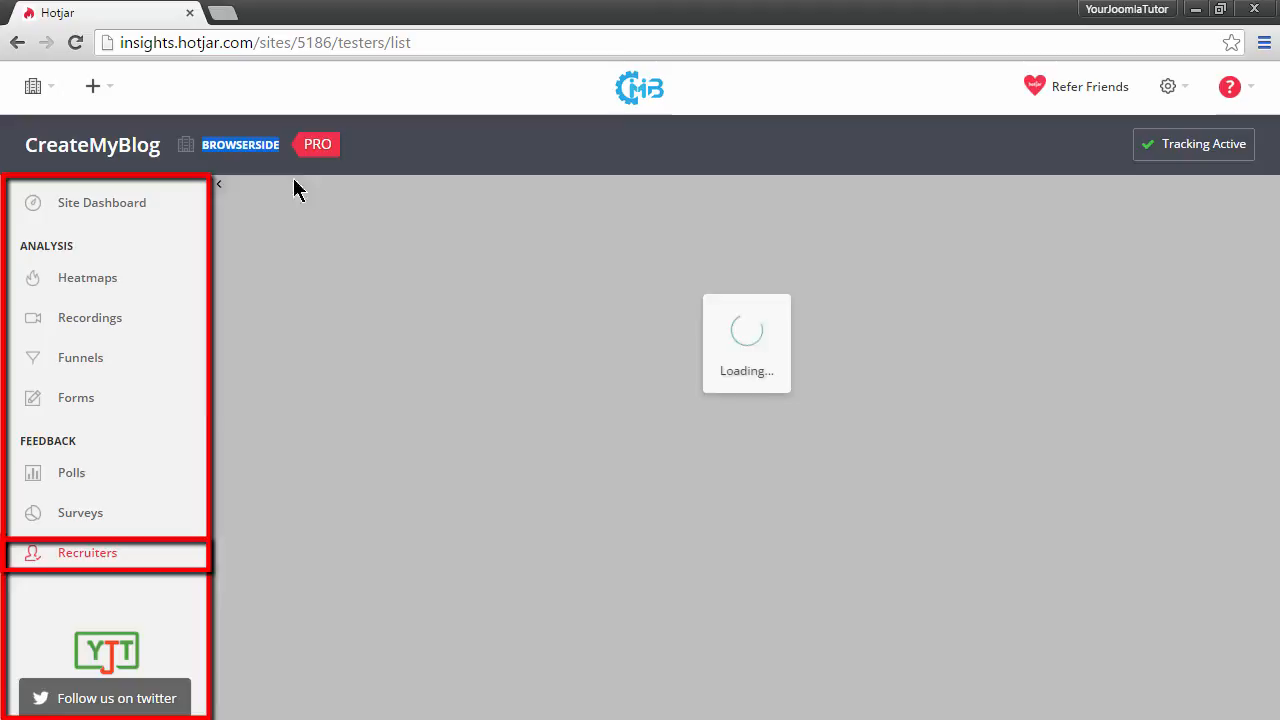
{"action": "left_click", "coordinate": [87, 552]}
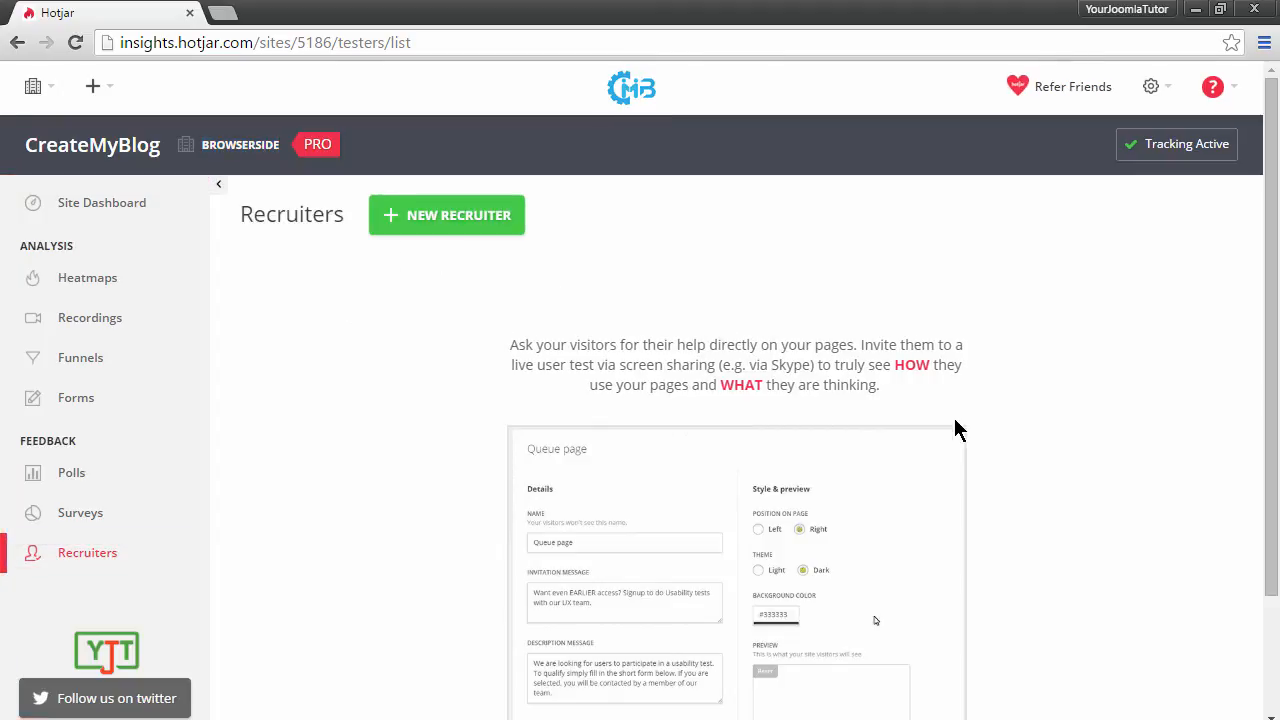
{"action": "left_click", "coordinate": [88, 278]}
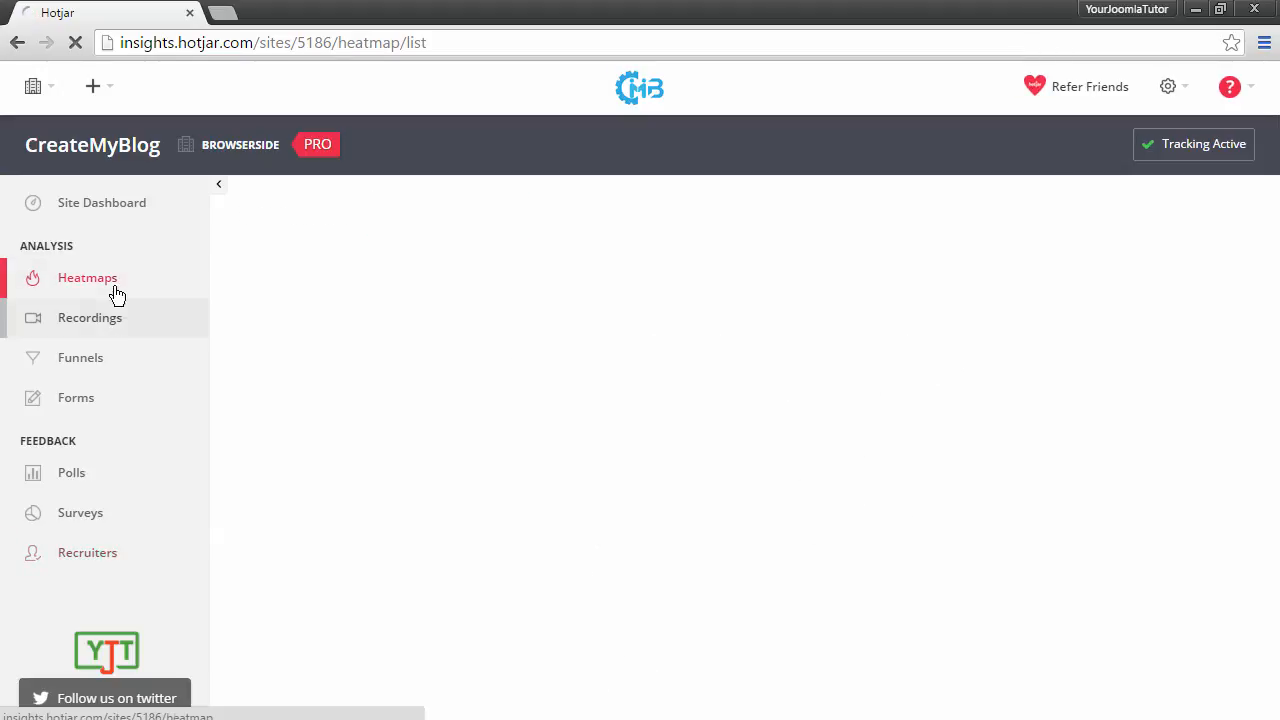